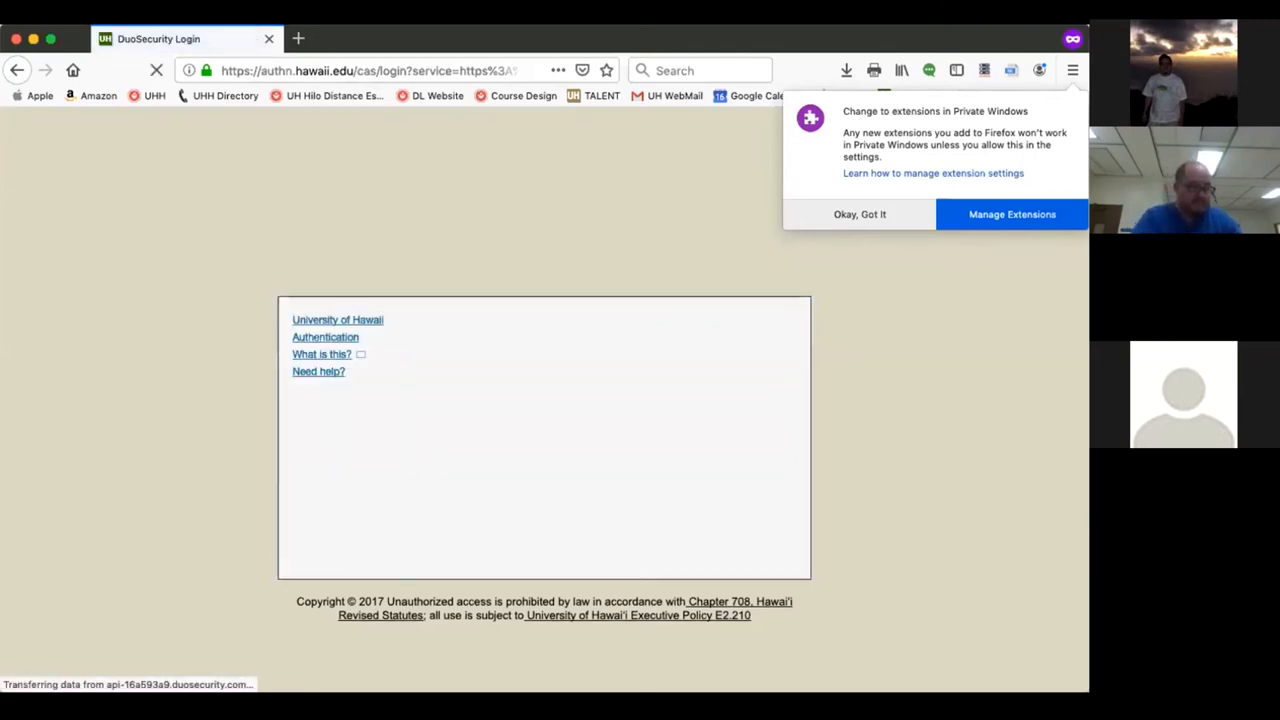
# Step: Respond to the private-window extensions notice on the University of Hawaii login page
pyautogui.click(724, 384)
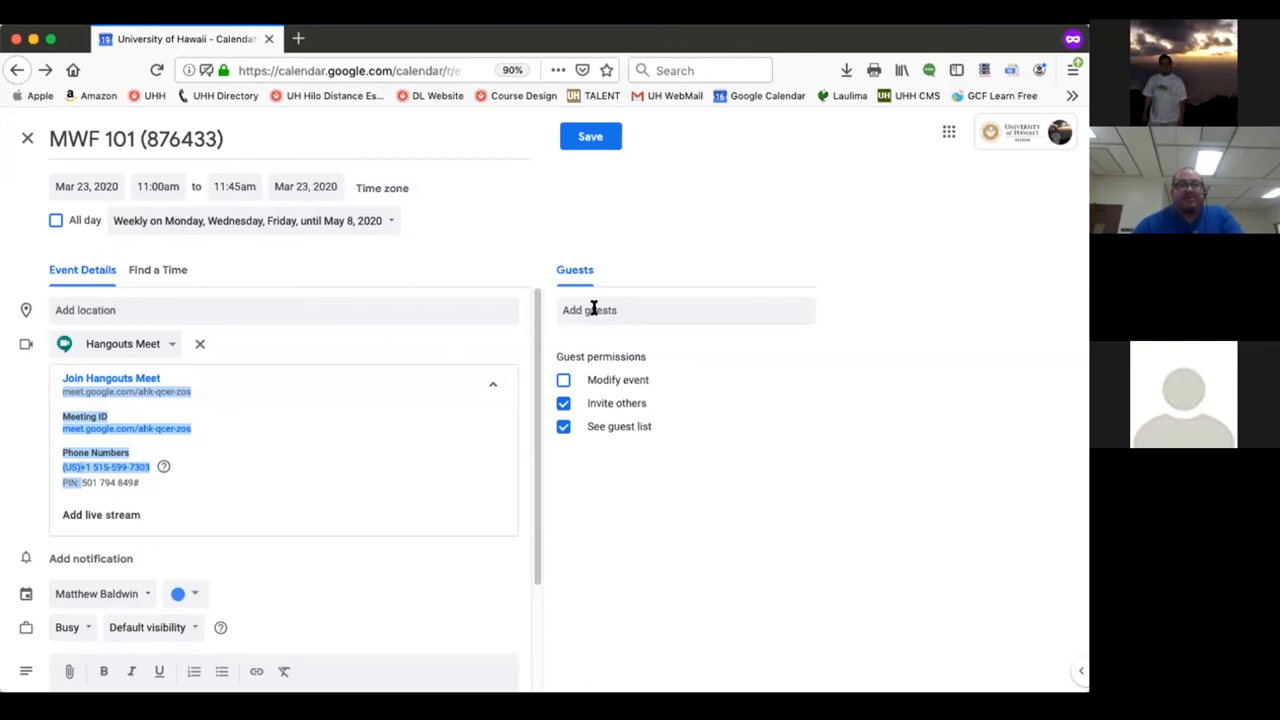
# Step: Start adding guests to the MWF 101 class event
pyautogui.click(28, 138)
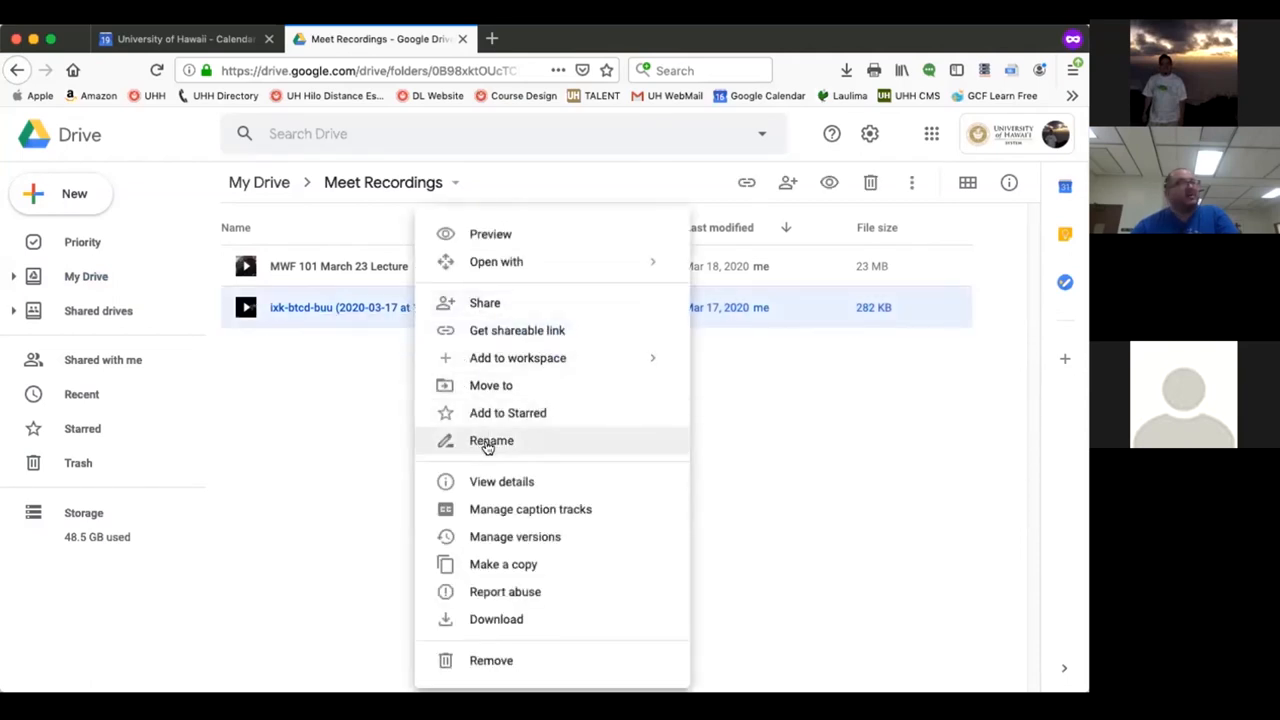
# Step: Choose Rename for the March 17 Meet recording in the Meet Recordings folder
pyautogui.click(492, 440)
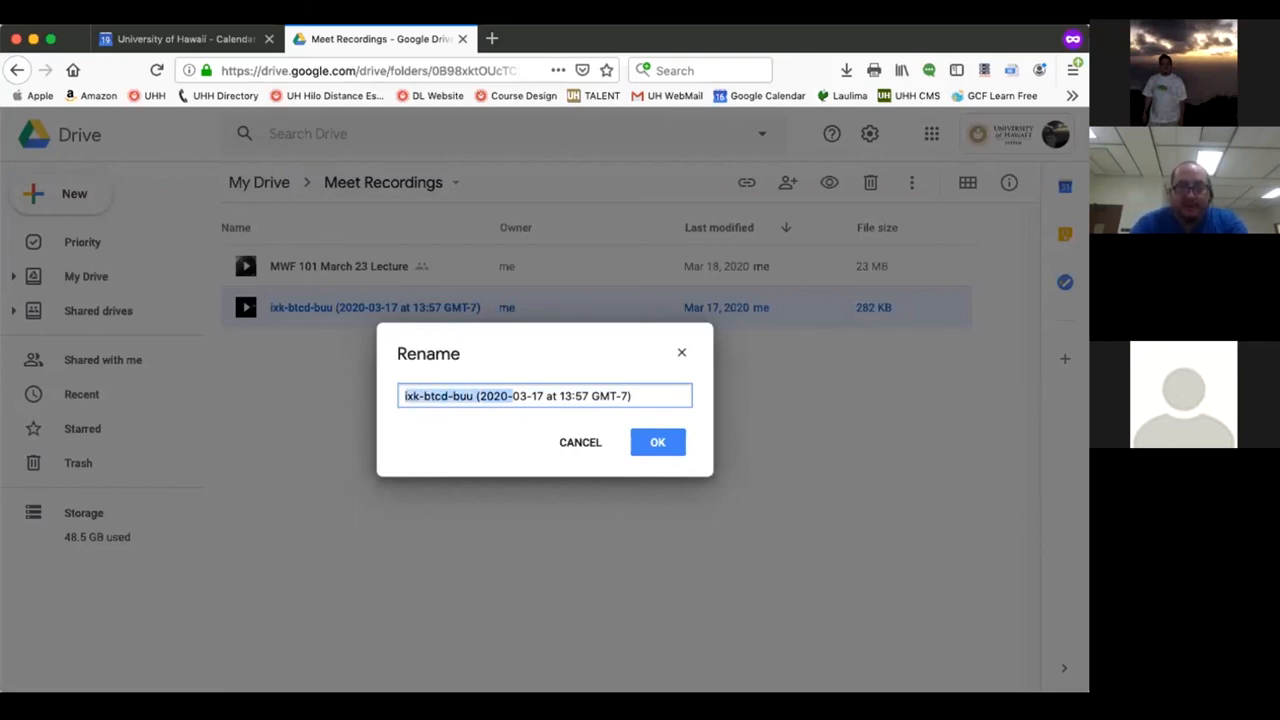